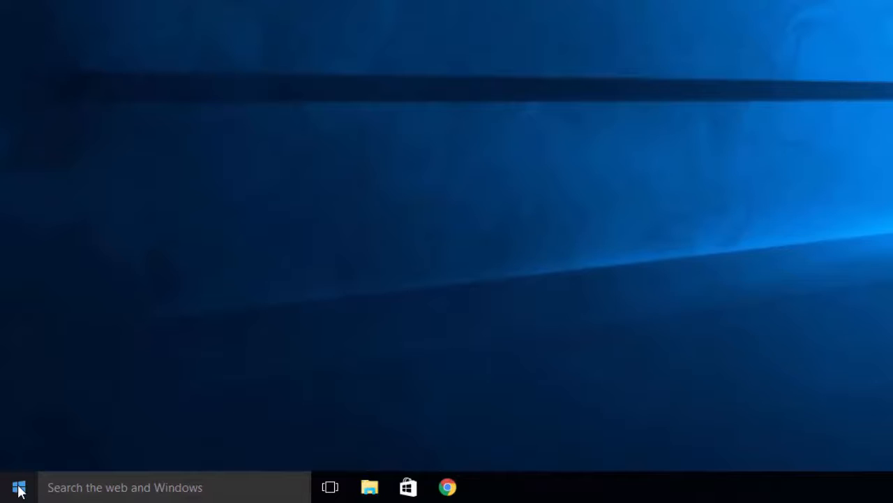
Step: Reach Control Panel from the Start menu's Windows System app group
click(19, 486)
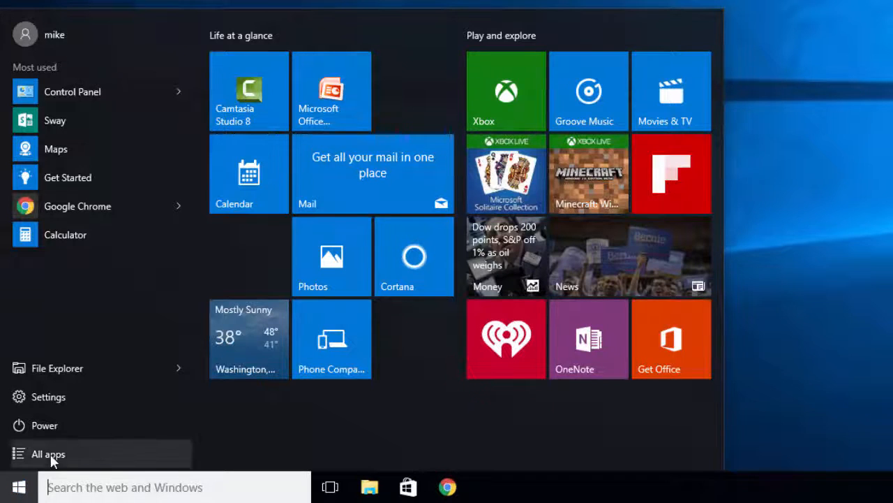
click(48, 454)
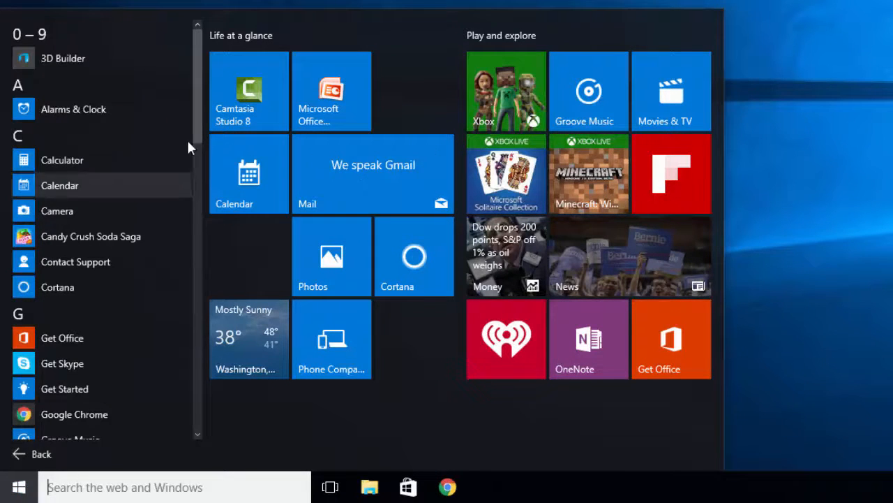
scroll(down, 3)
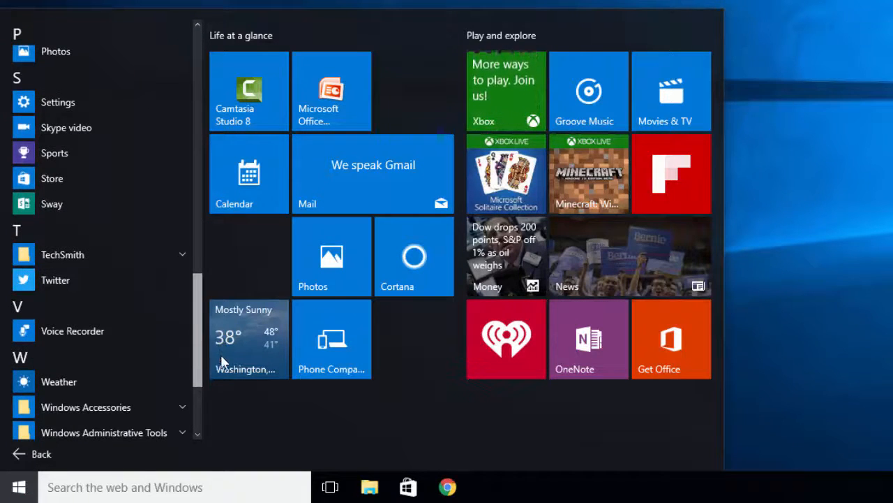
scroll(down, 3)
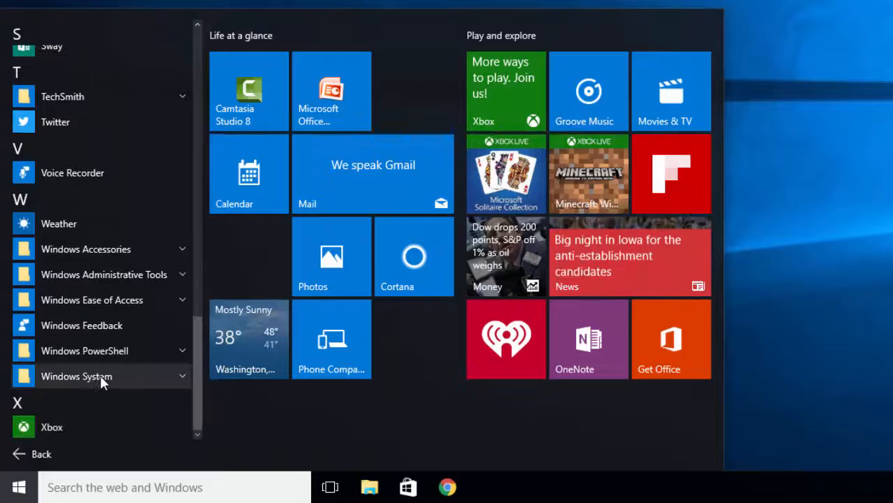
click(77, 376)
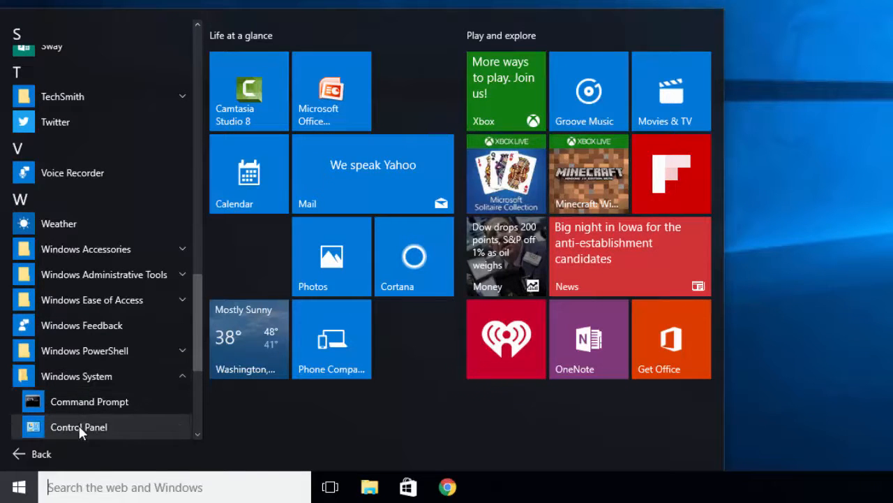
click(78, 427)
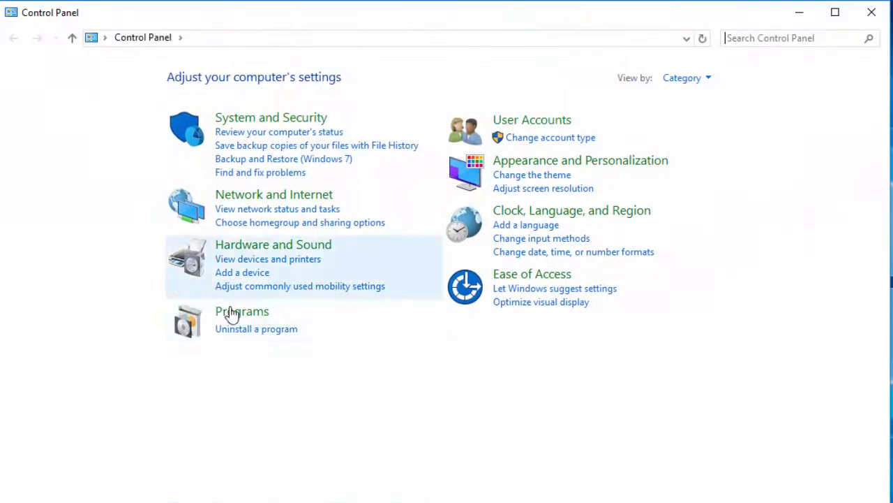
Step: Go to Programs and bring up the Turn Windows features on or off list
click(243, 310)
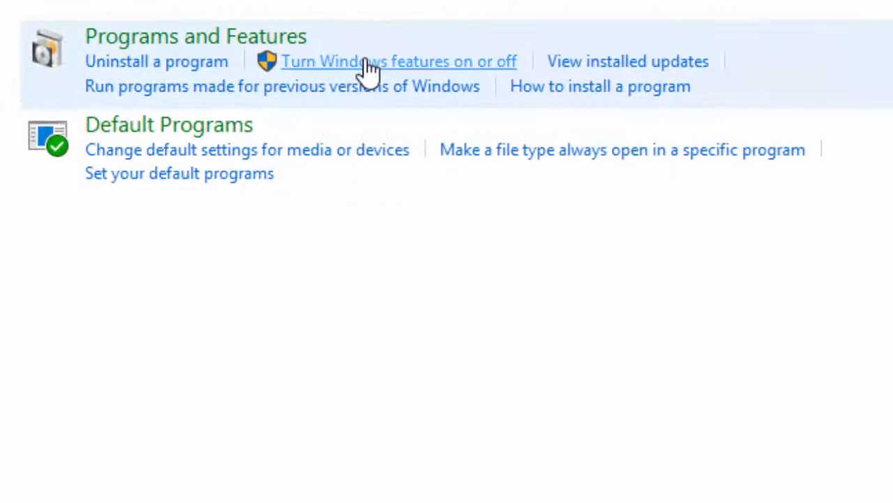
click(399, 61)
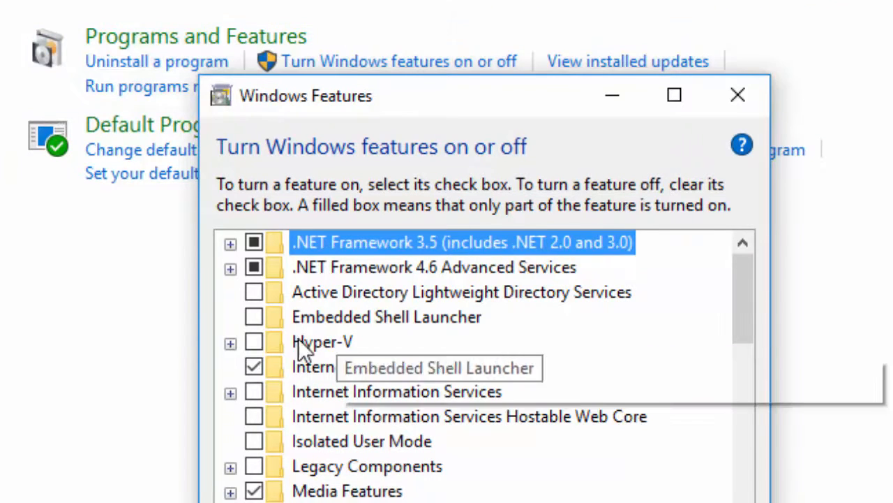
mouse_move(335, 356)
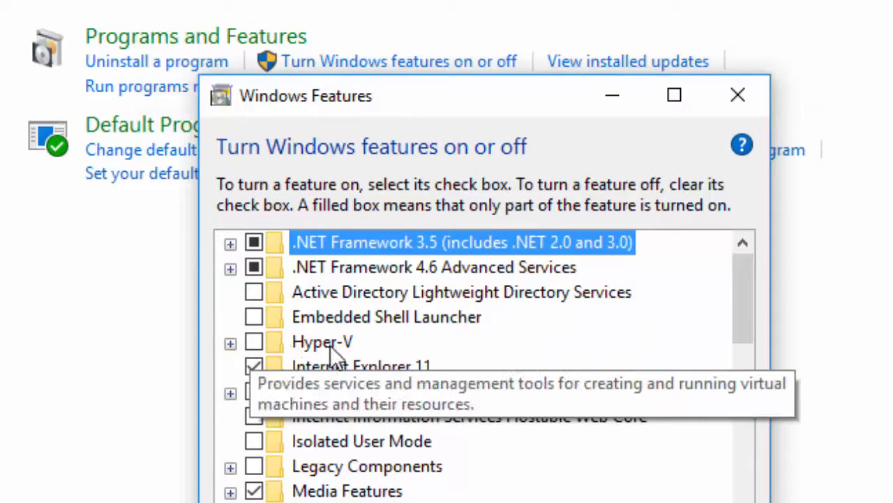
mouse_move(235, 357)
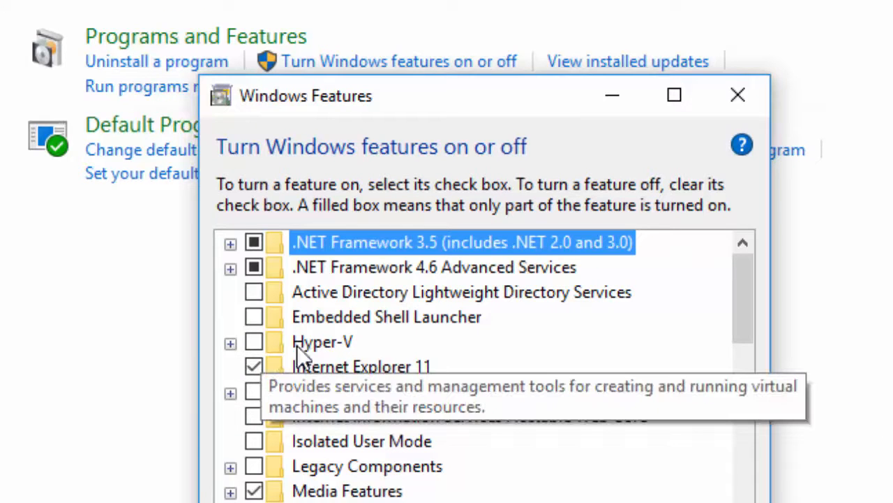
mouse_move(332, 351)
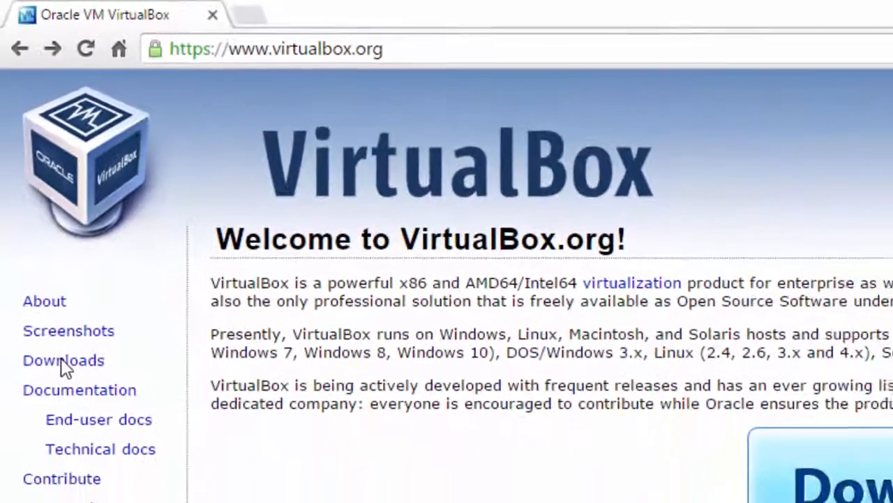
Step: Start downloading the VirtualBox 5.0.14 Windows hosts installer from the virtualbox.org Downloads page
click(62, 361)
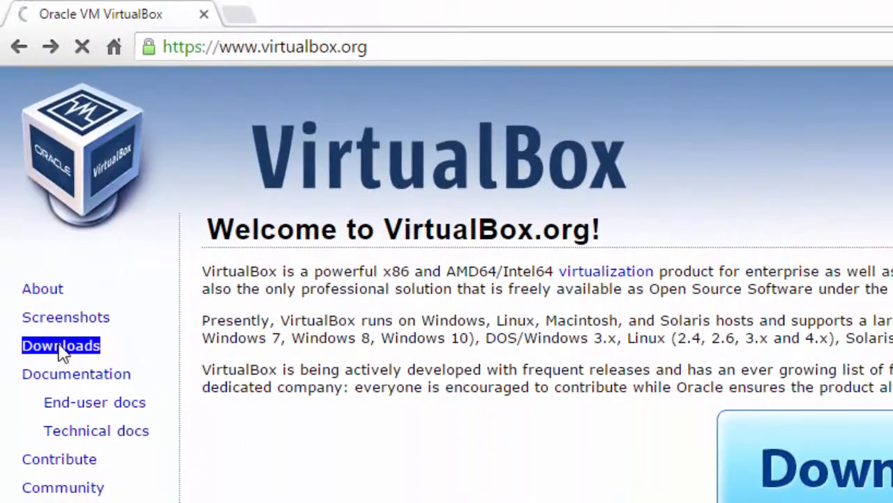
click(61, 345)
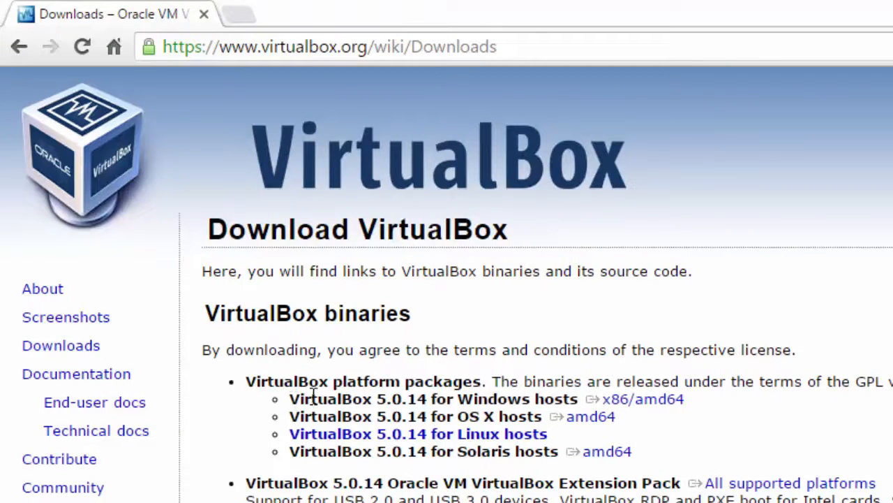
mouse_move(525, 408)
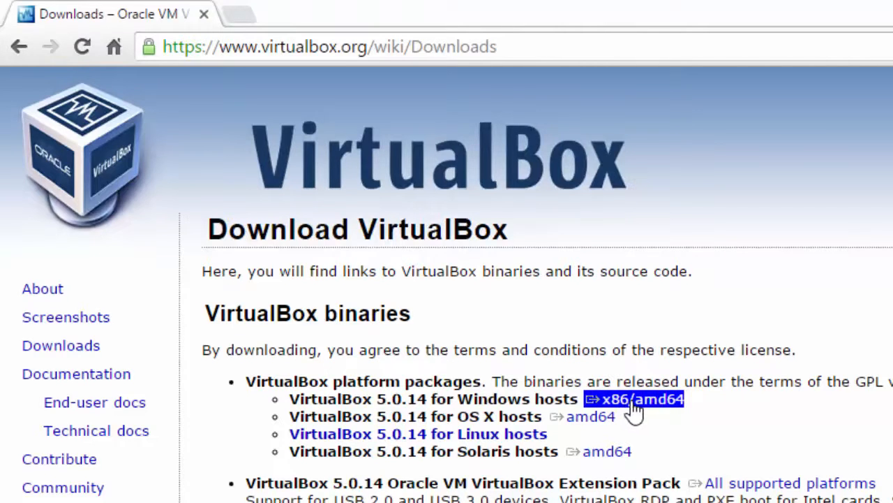
click(634, 399)
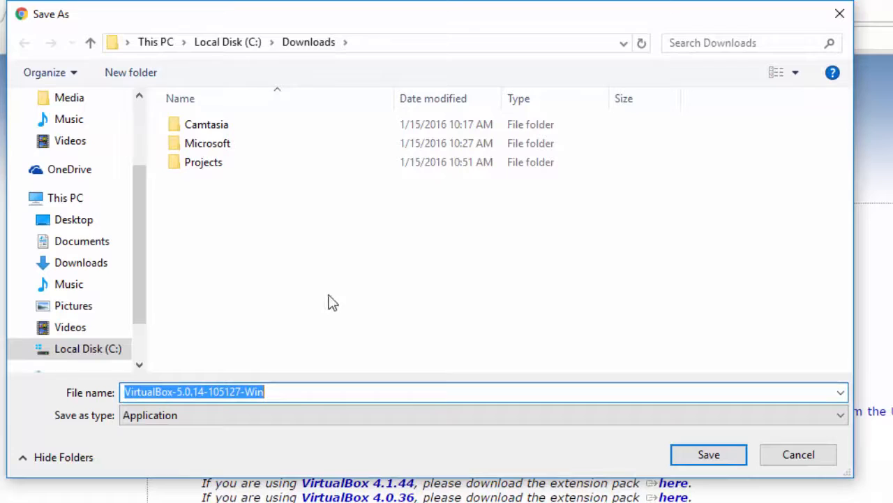
mouse_move(332, 265)
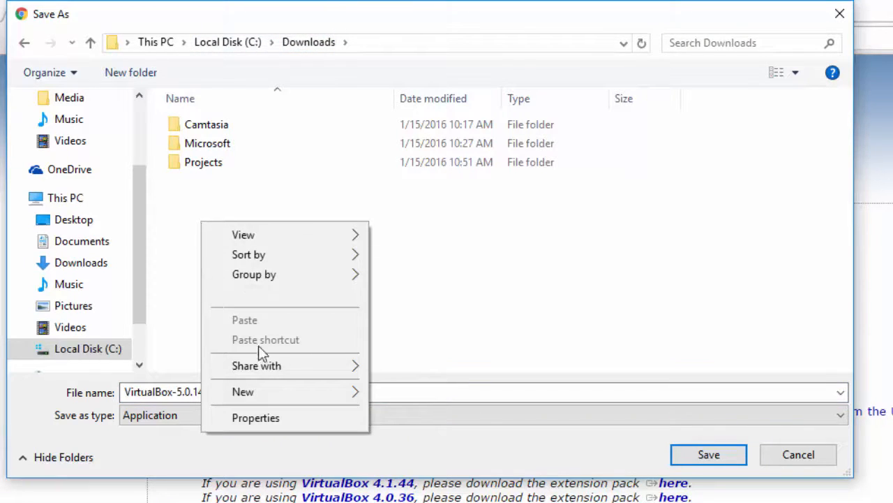
Step: Save the installer into a new 'VirtualBox' folder created inside Downloads
click(243, 391)
text(V)
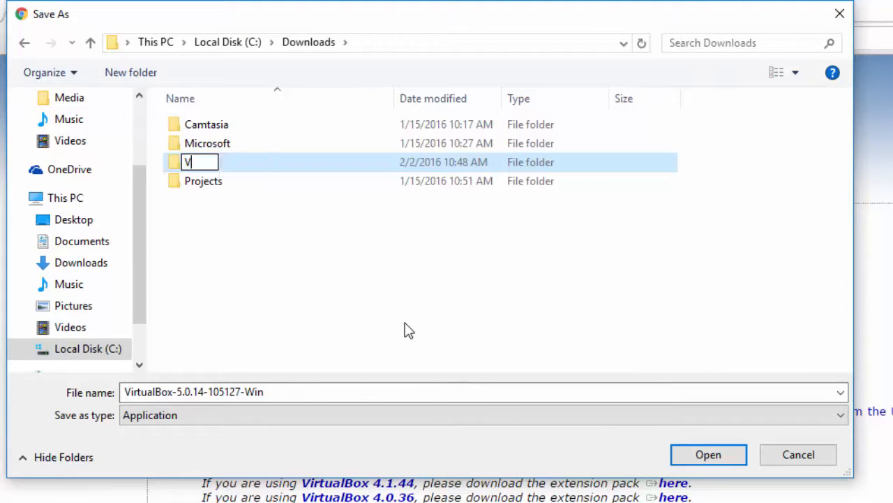
text(irtualBox)
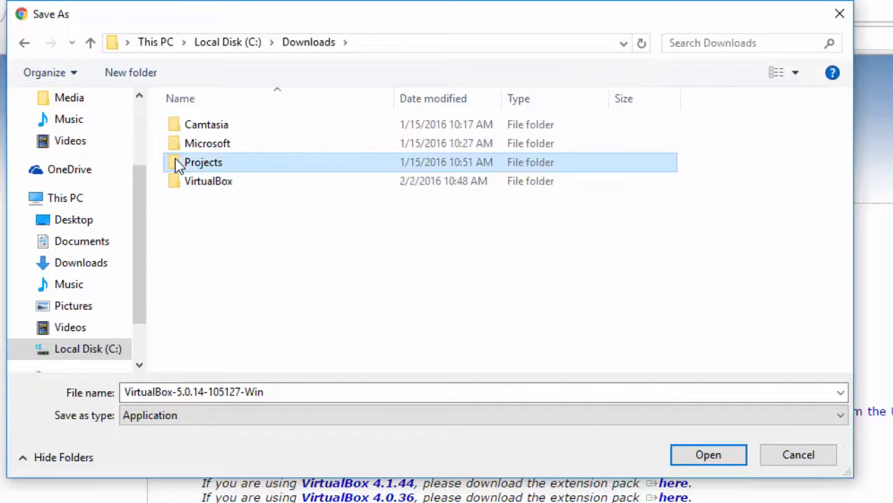
double_click(210, 182)
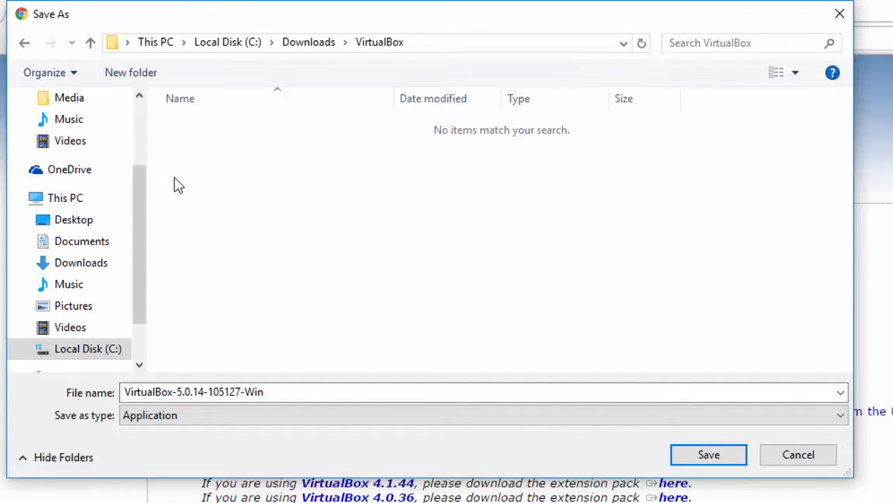
mouse_move(709, 455)
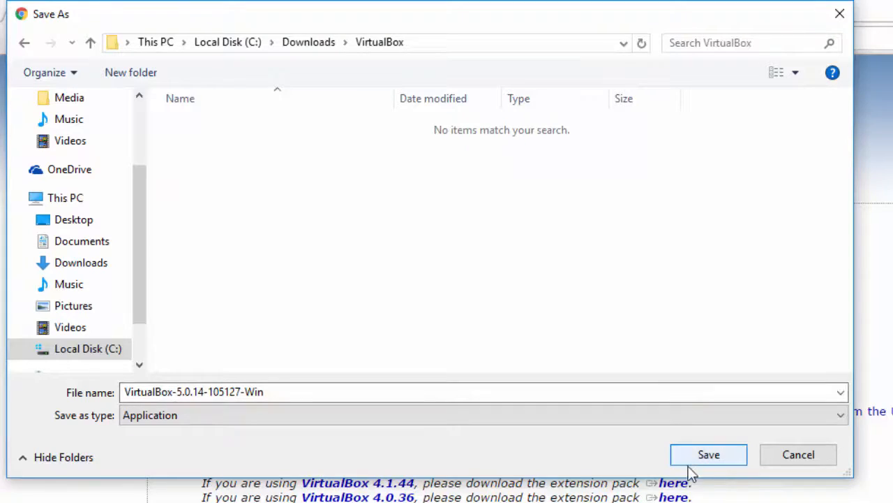
click(709, 455)
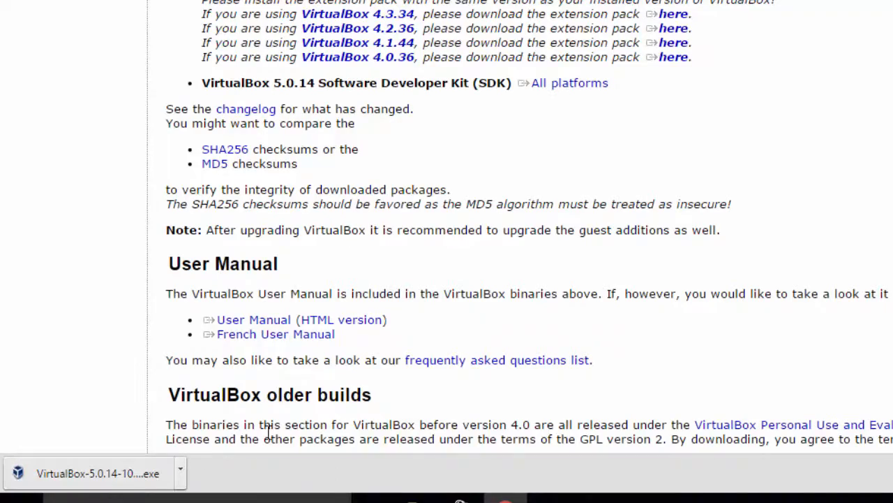
Step: Download the Oracle VM VirtualBox Extension Pack for all supported platforms
scroll(up, 3)
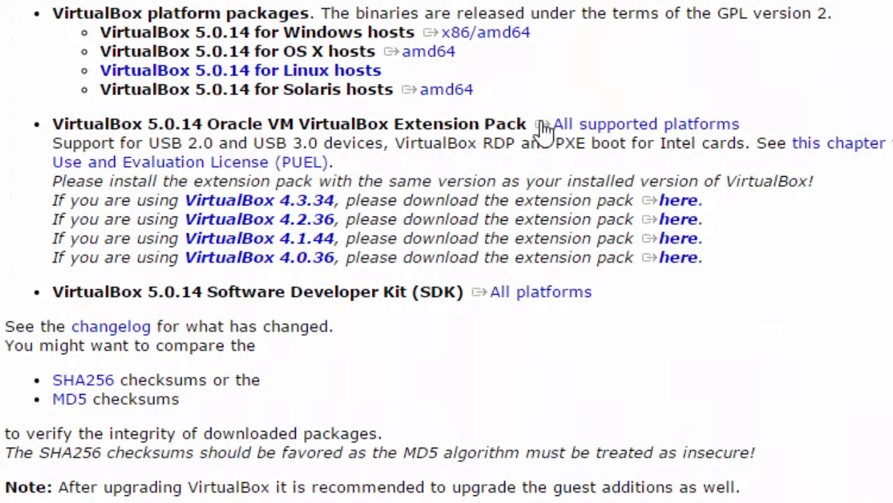
double_click(642, 123)
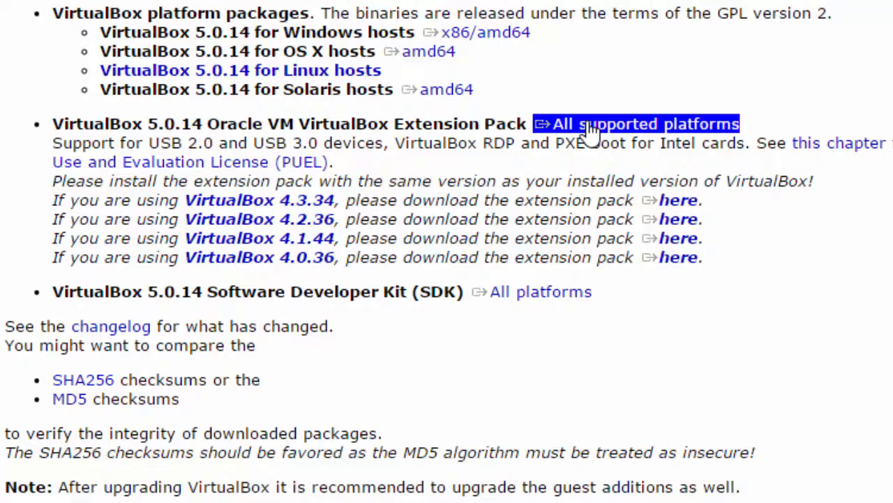
click(650, 122)
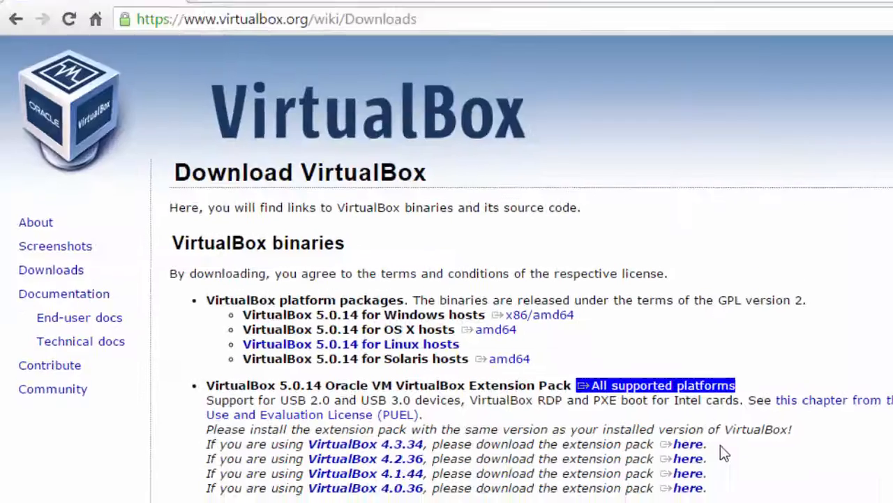
click(659, 385)
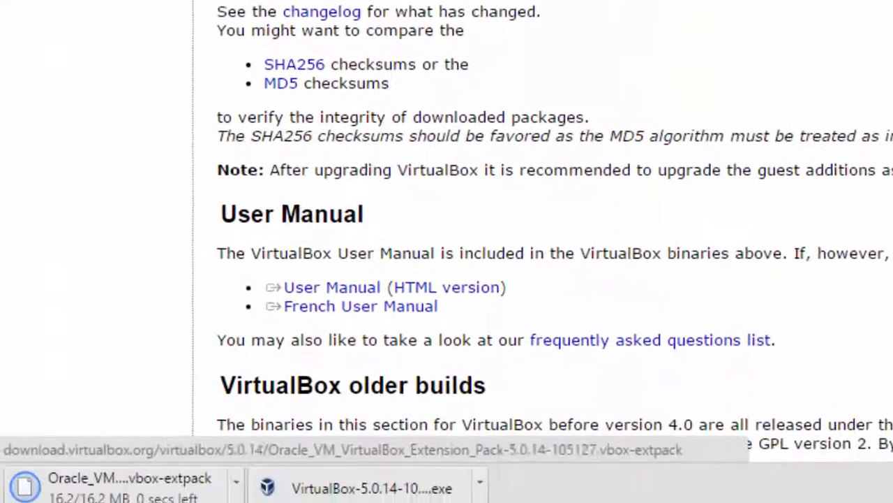
scroll(down, 3)
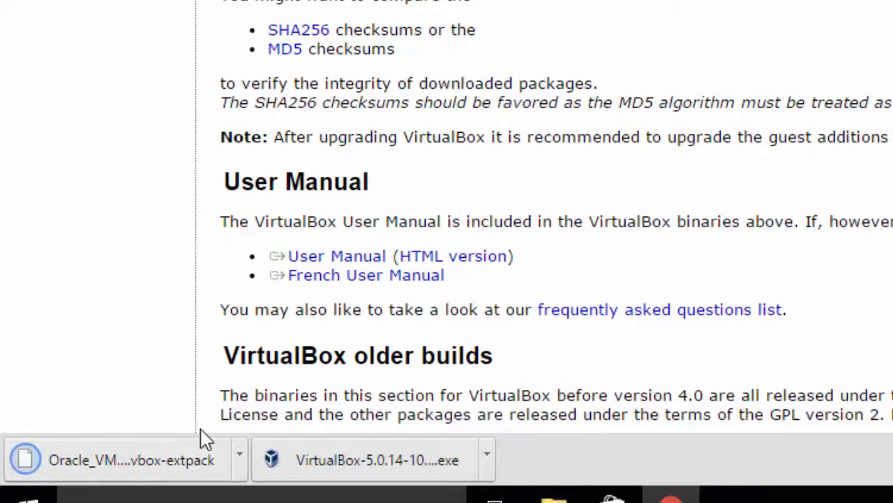
mouse_move(126, 461)
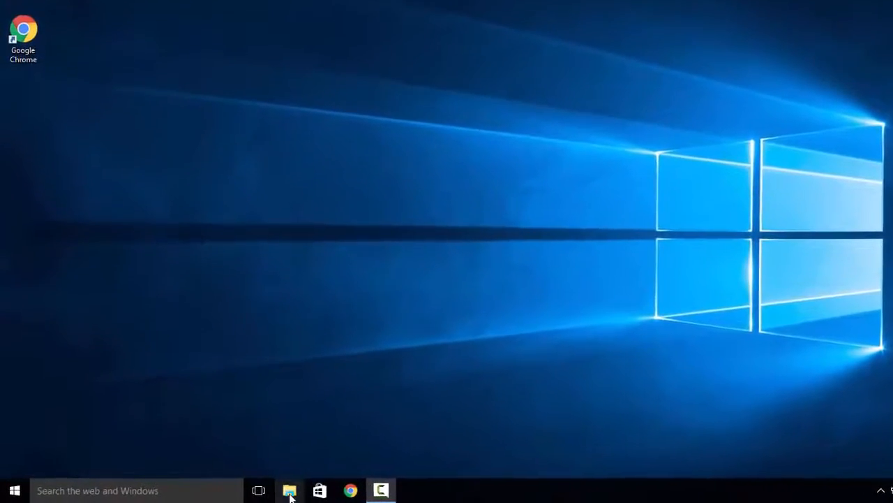
Step: Browse File Explorer to C:\Downloads\VirtualBox showing the installer and Extension Pack files
click(289, 490)
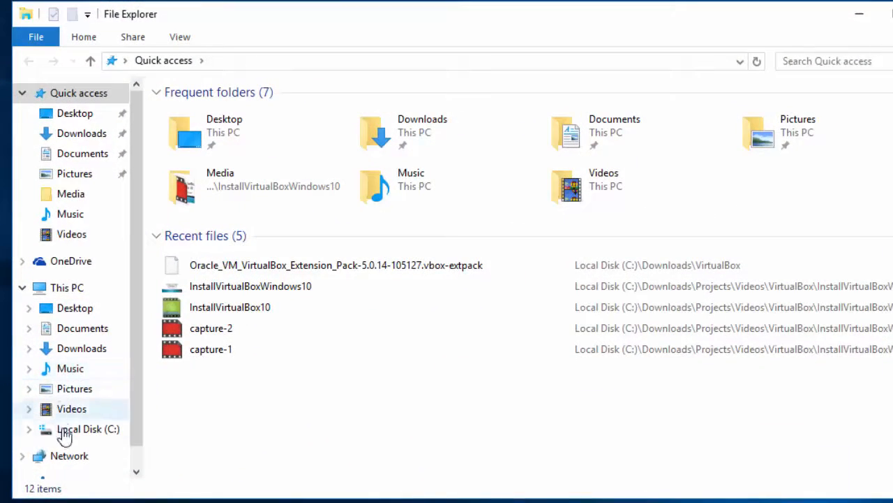
click(88, 429)
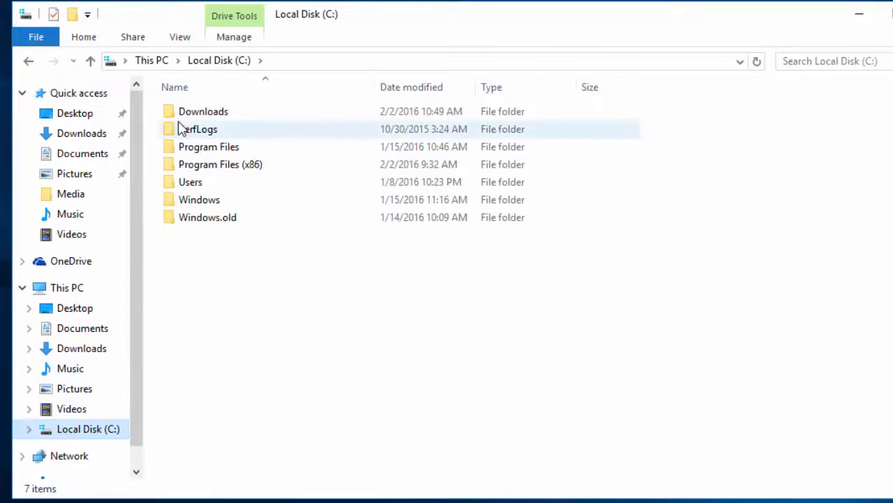
double_click(204, 111)
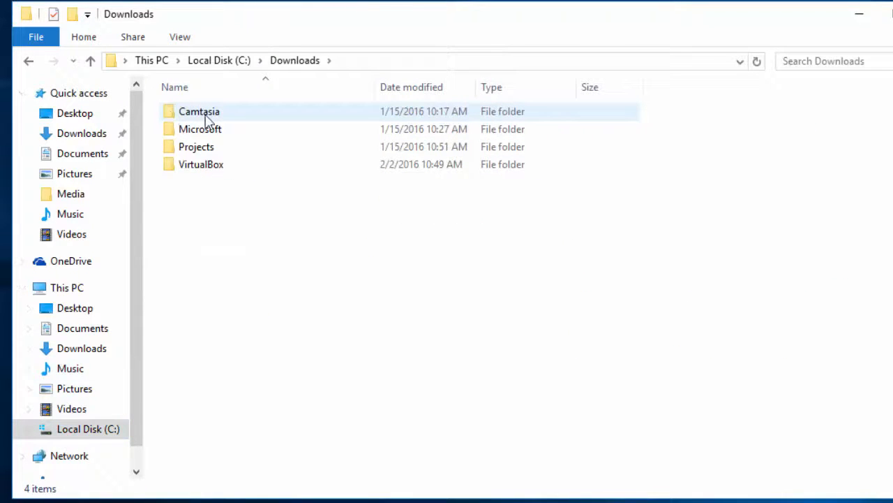
double_click(201, 165)
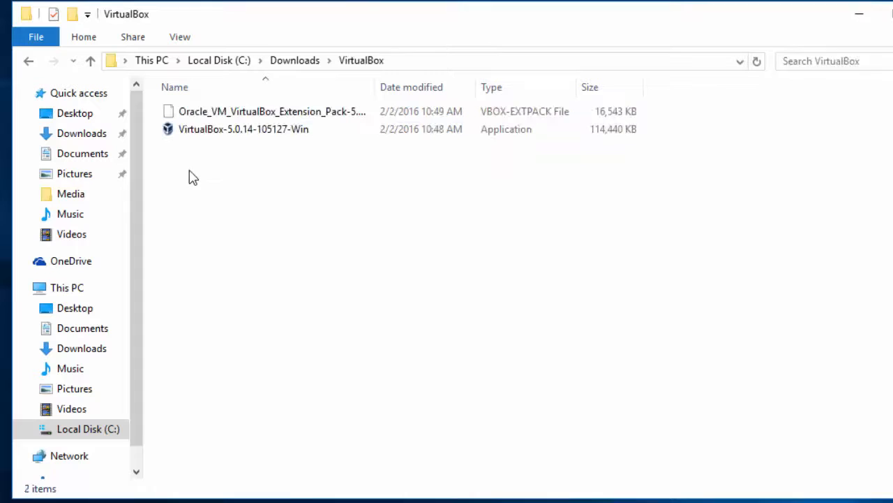
mouse_move(240, 136)
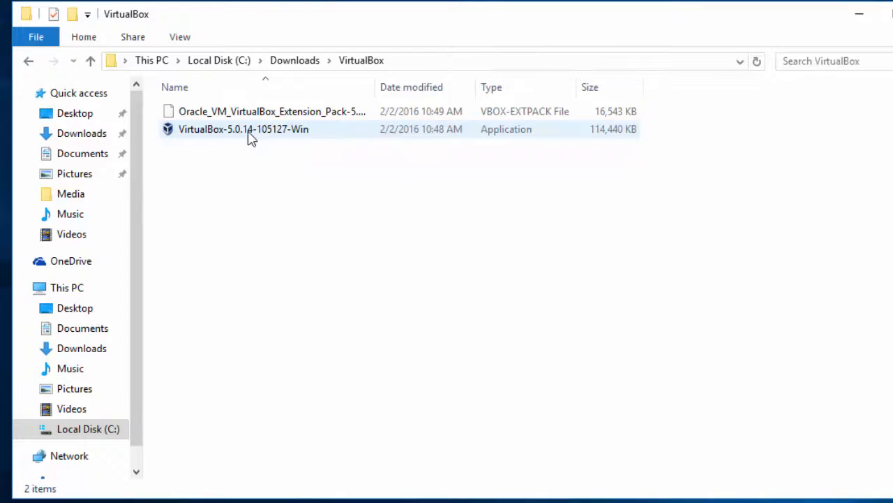
right_click(242, 128)
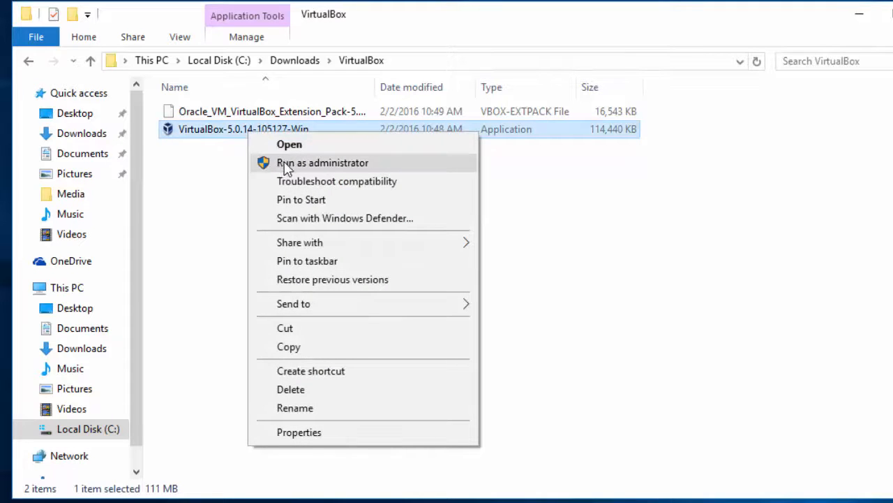
click(321, 162)
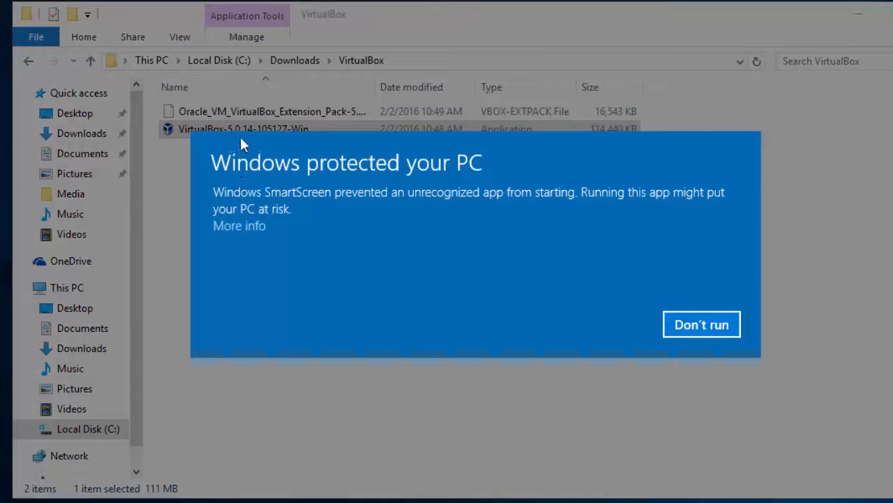
mouse_move(449, 180)
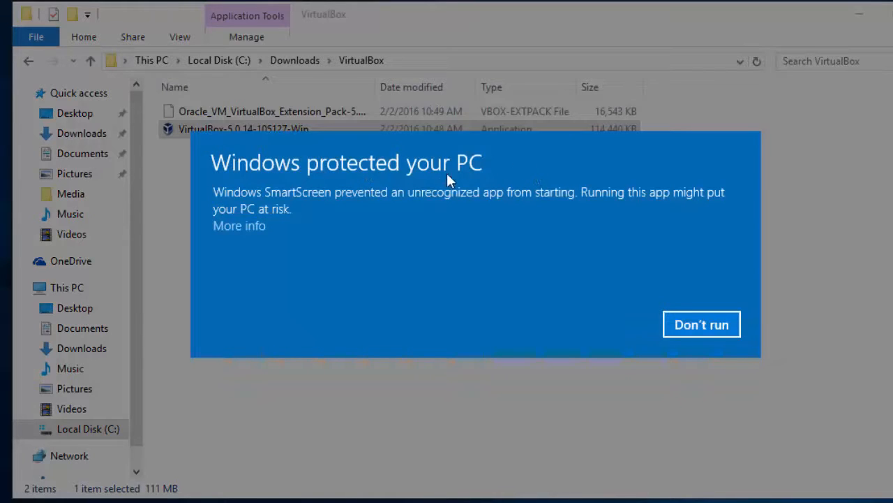
mouse_move(500, 166)
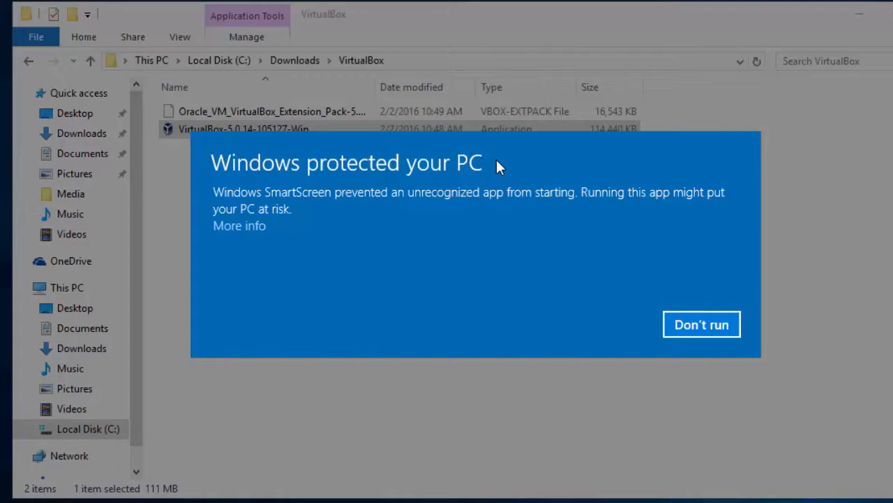
mouse_move(253, 218)
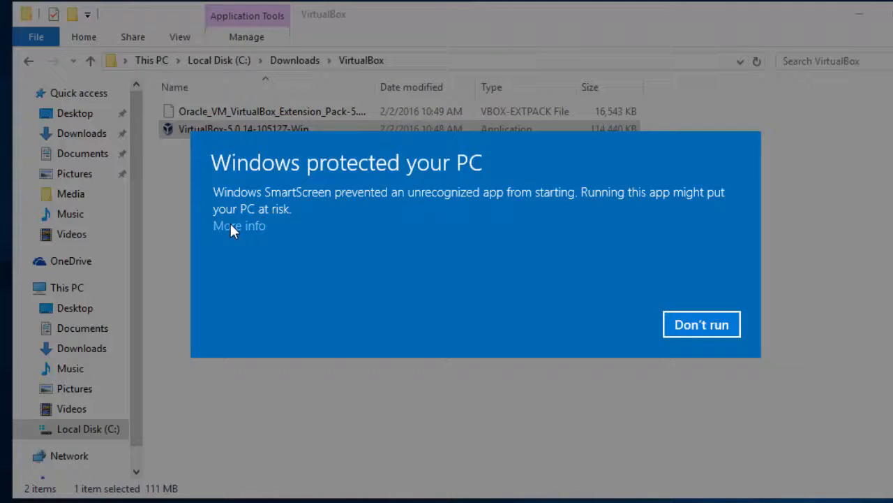
click(239, 225)
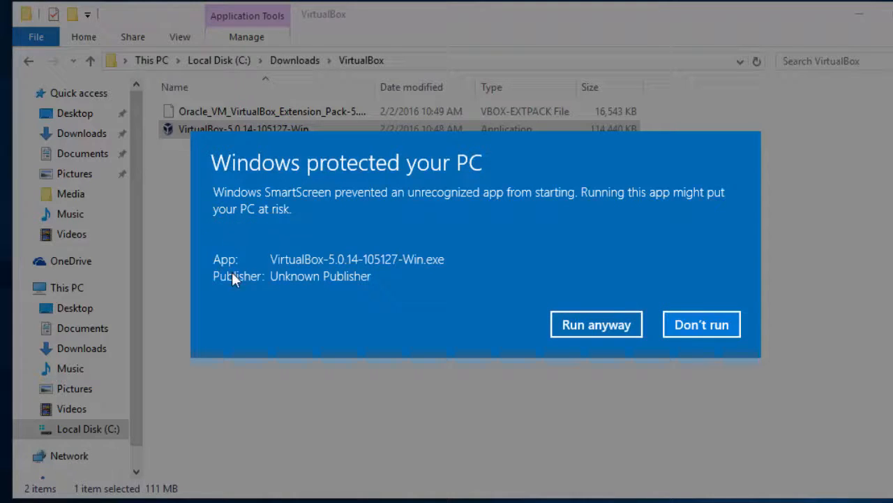
mouse_move(598, 324)
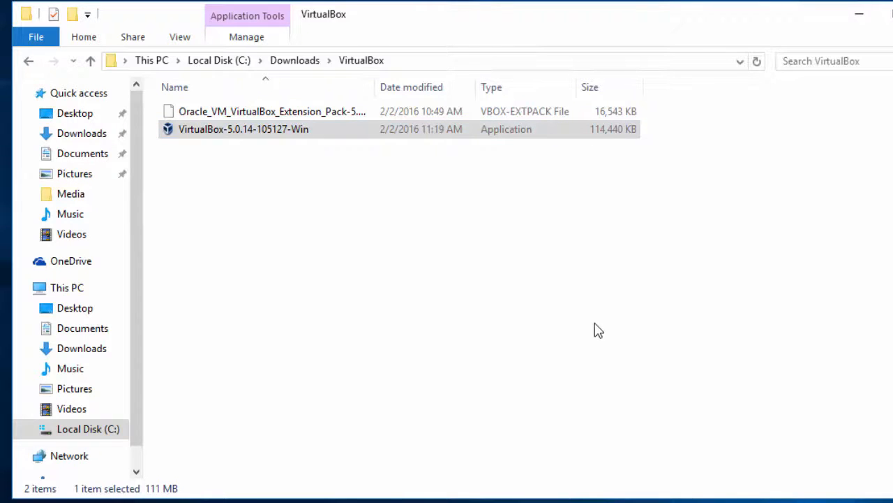
double_click(242, 128)
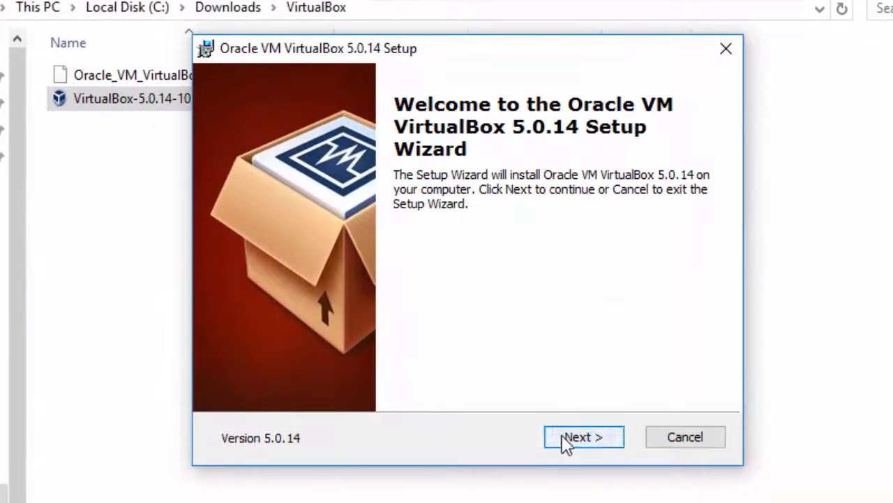
Step: Advance the Setup Wizard keeping all features but without the Quick Launch Bar shortcut
click(584, 435)
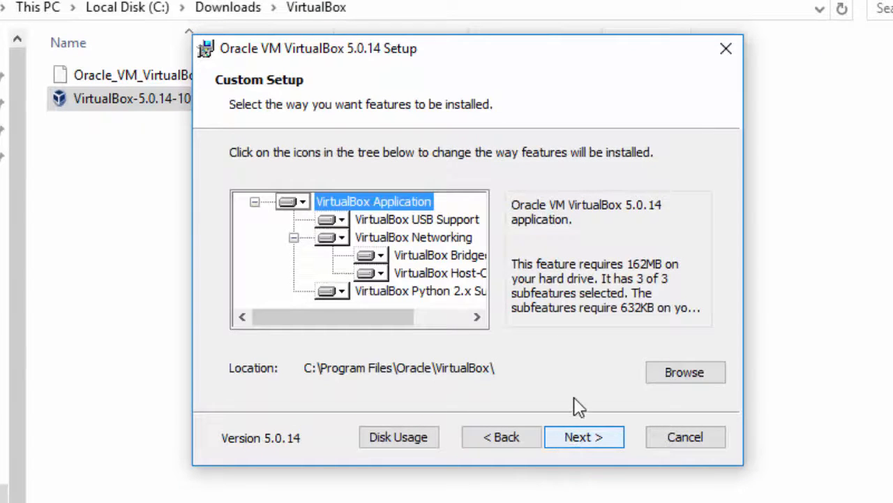
mouse_move(380, 370)
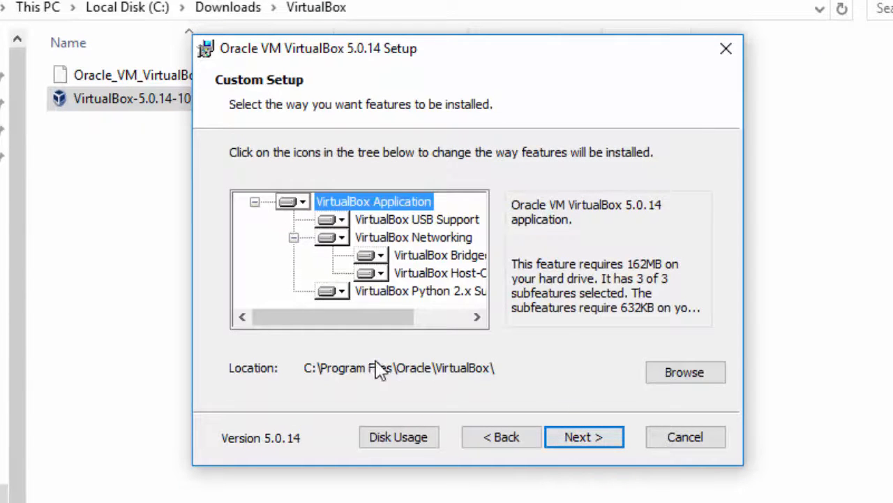
mouse_move(338, 240)
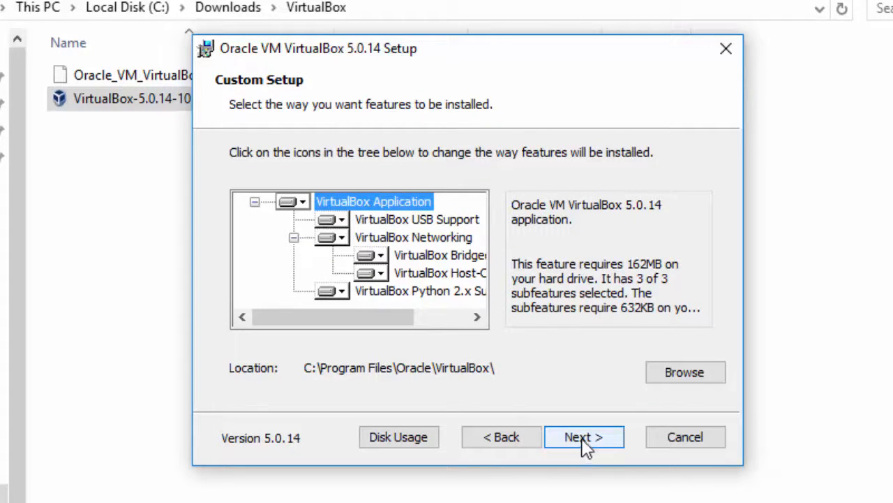
click(584, 435)
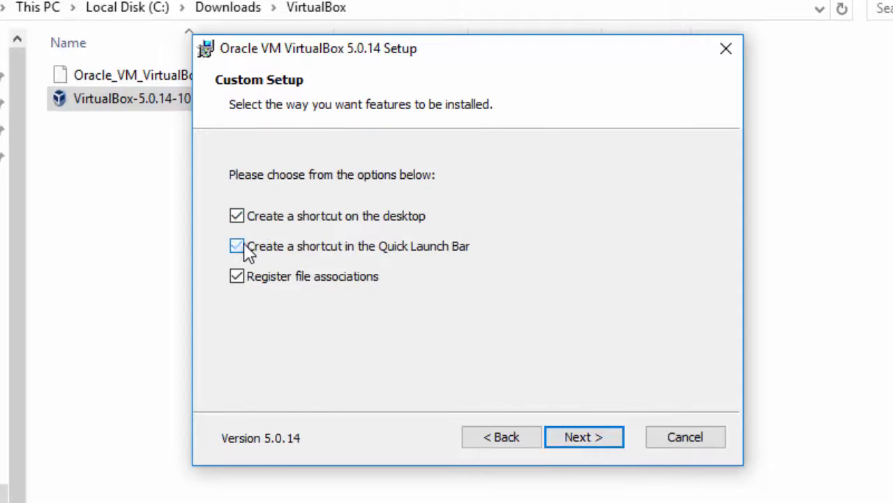
click(238, 246)
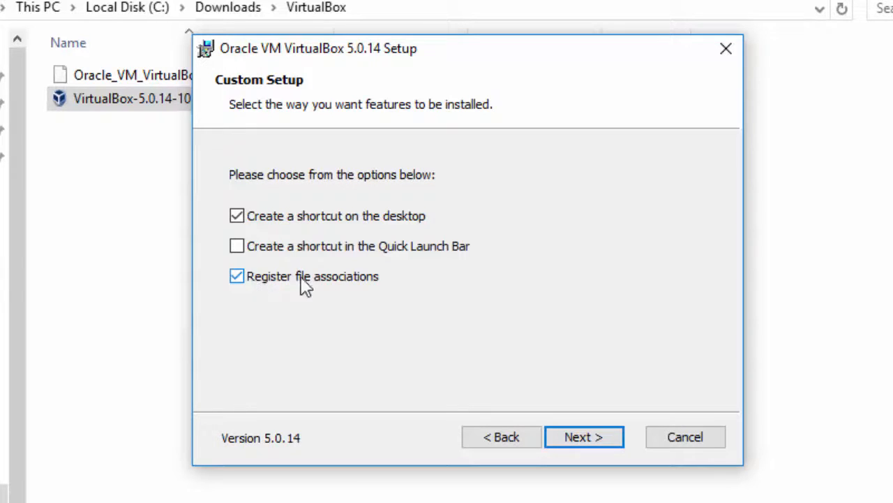
click(584, 435)
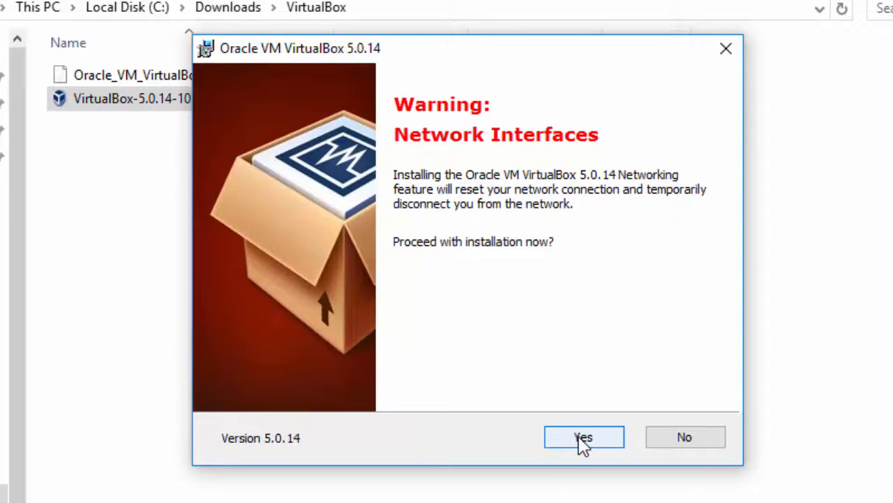
mouse_move(454, 174)
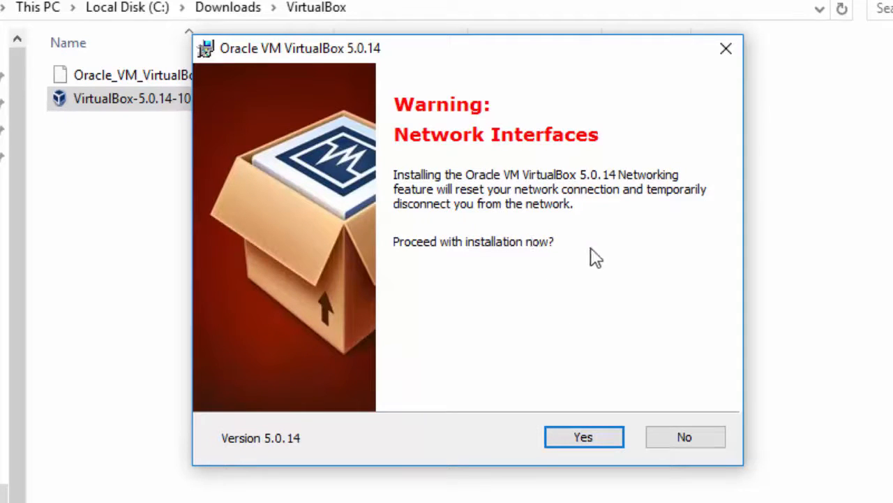
Step: Accept the network interfaces warning and begin installing VirtualBox
click(583, 435)
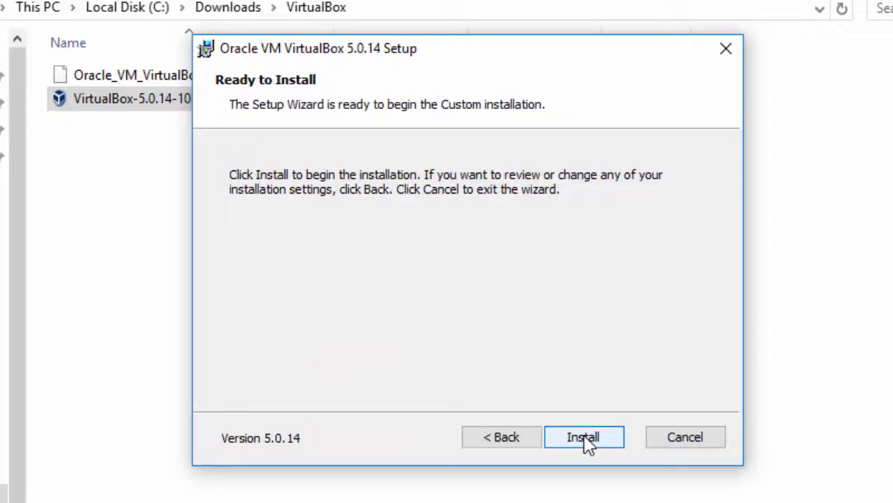
click(584, 436)
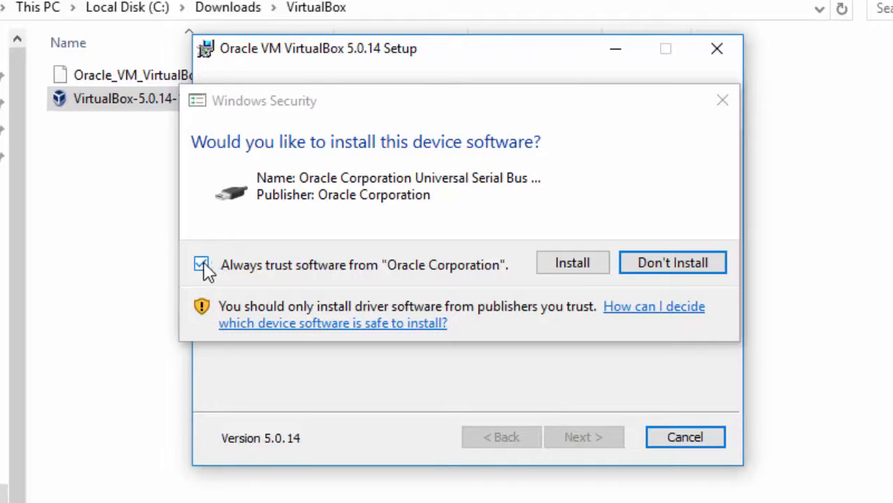
Step: Approve Oracle's USB, network adapter and network service drivers without always trusting Oracle software
click(201, 264)
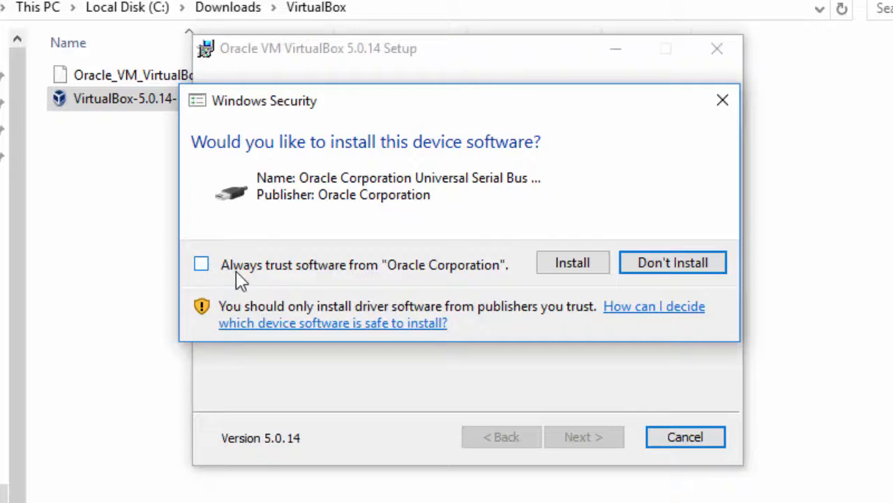
mouse_move(572, 262)
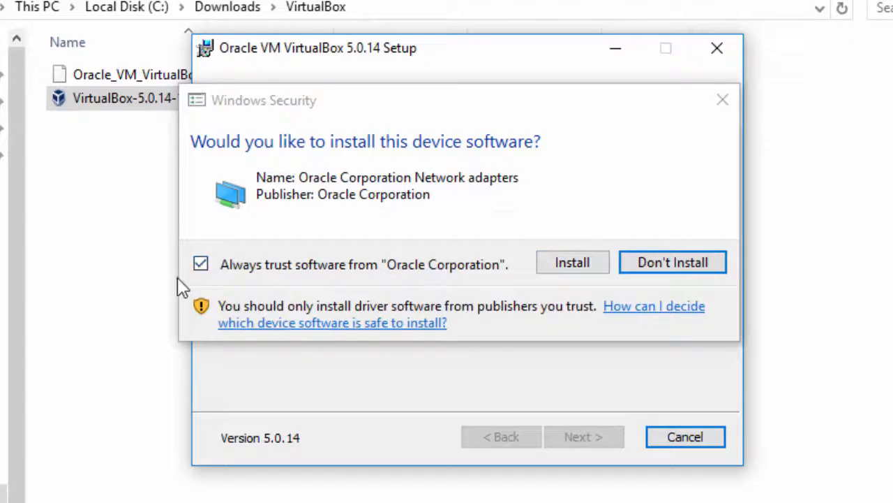
click(201, 262)
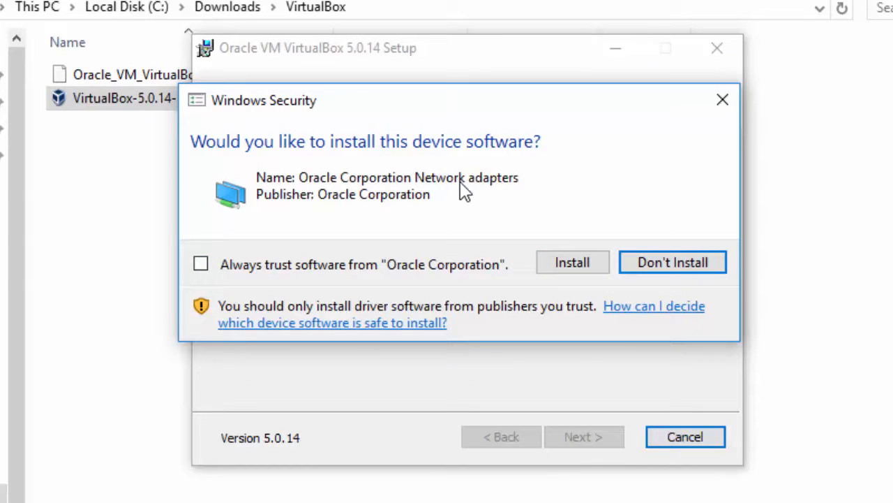
click(572, 263)
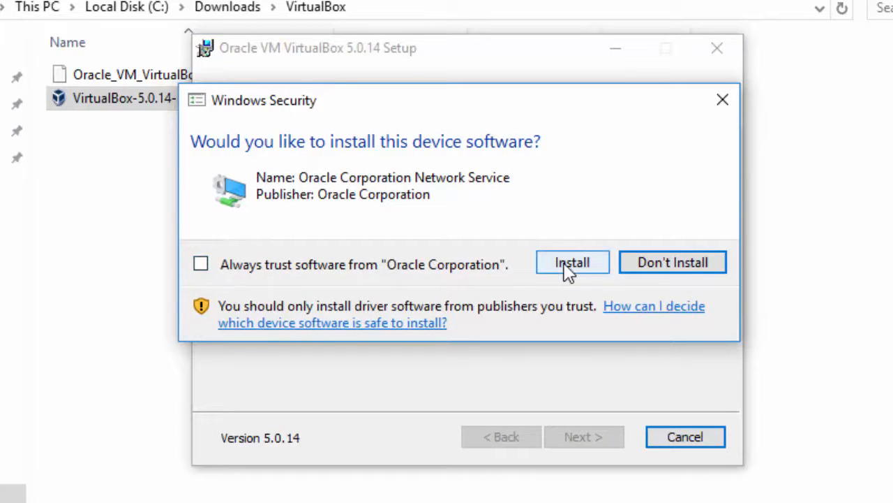
click(573, 262)
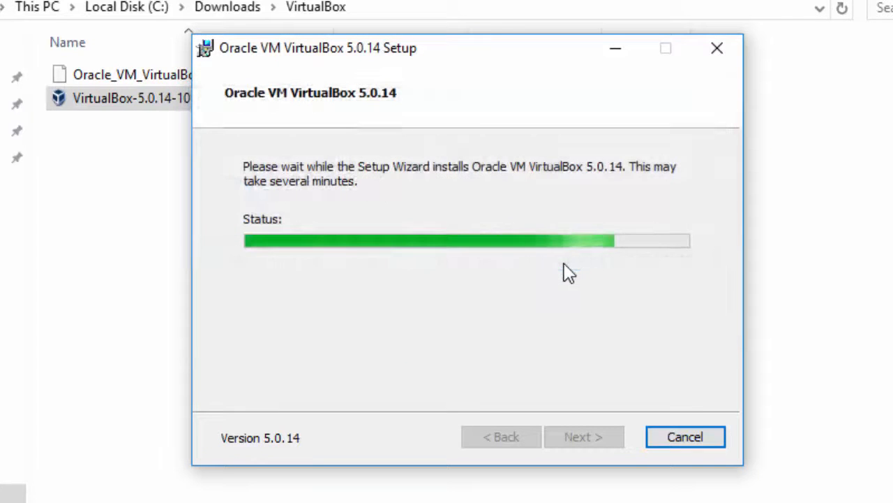
mouse_move(438, 302)
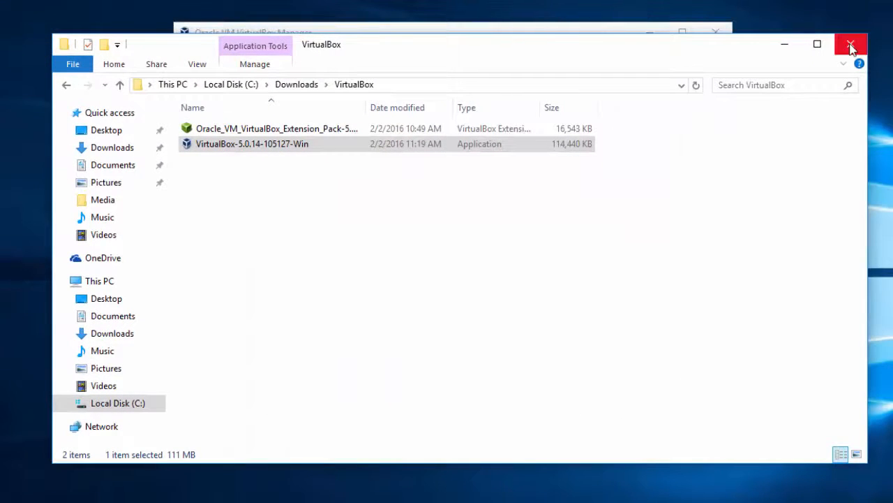
Step: Close File Explorer and launch Oracle VM VirtualBox from its desktop shortcut
click(852, 43)
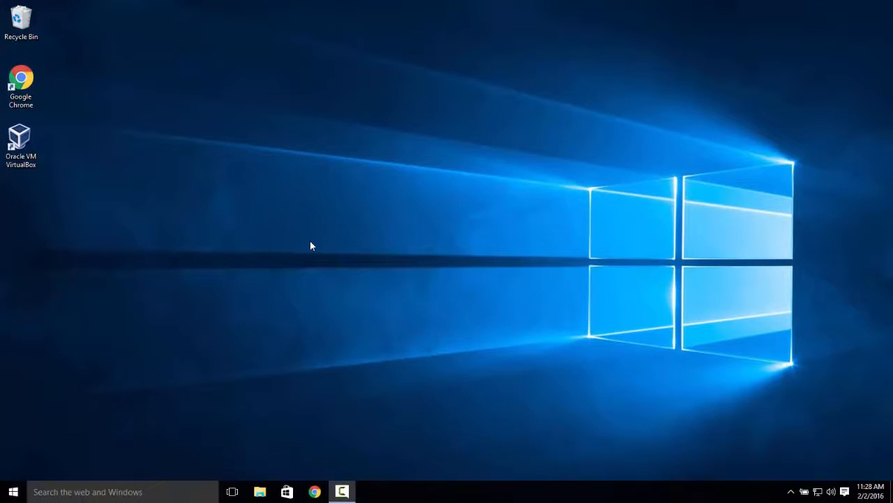
mouse_move(248, 166)
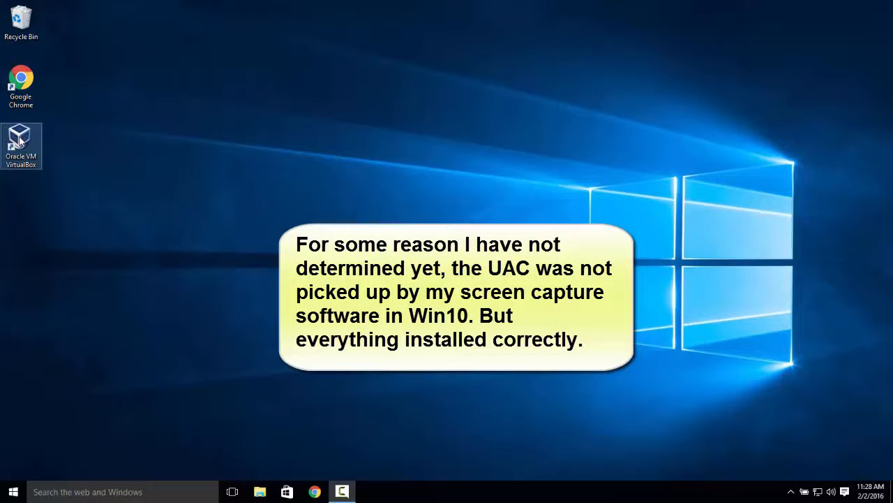
right_click(20, 145)
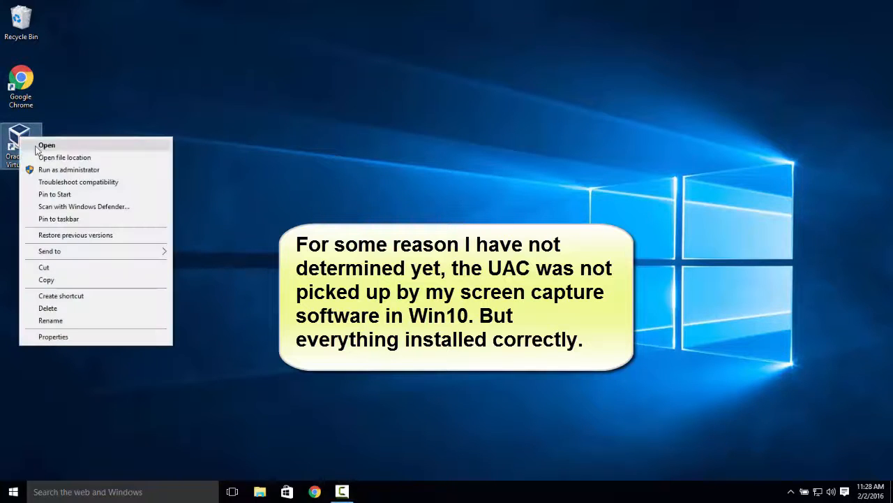
mouse_move(68, 170)
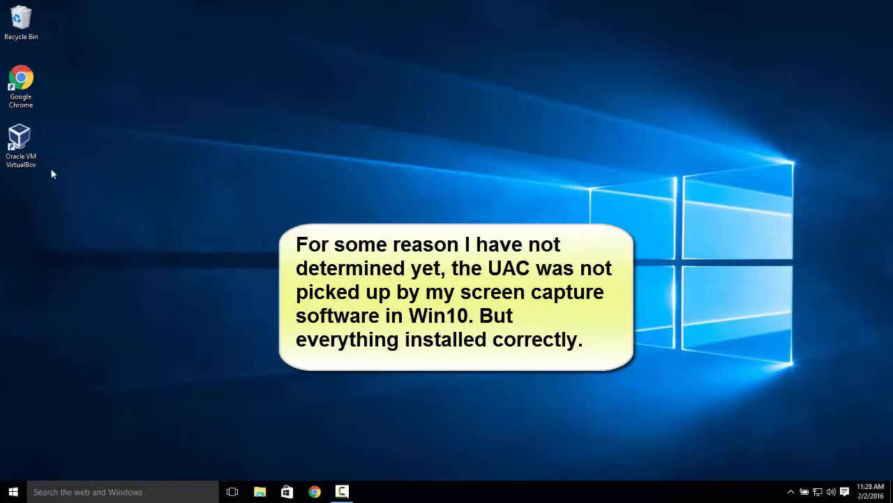
double_click(19, 139)
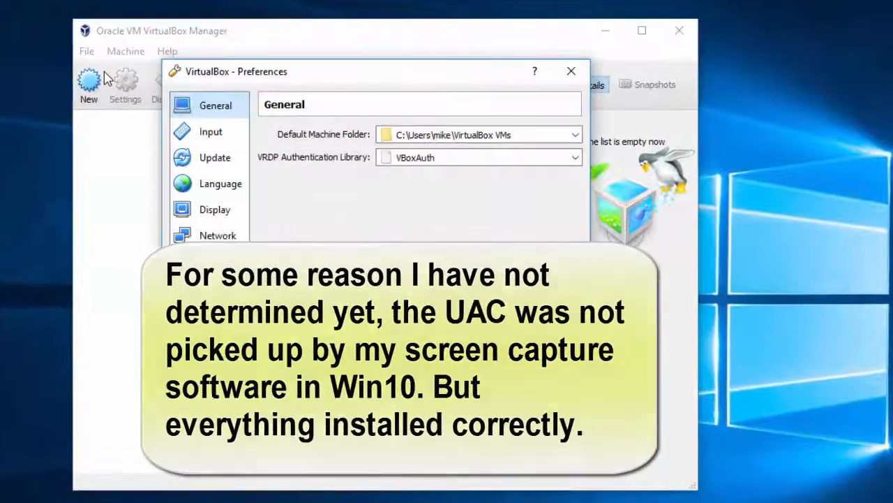
Step: In Extensions settings, add the downloaded Oracle_VM_VirtualBox_Extension_Pack file as a new package
click(220, 261)
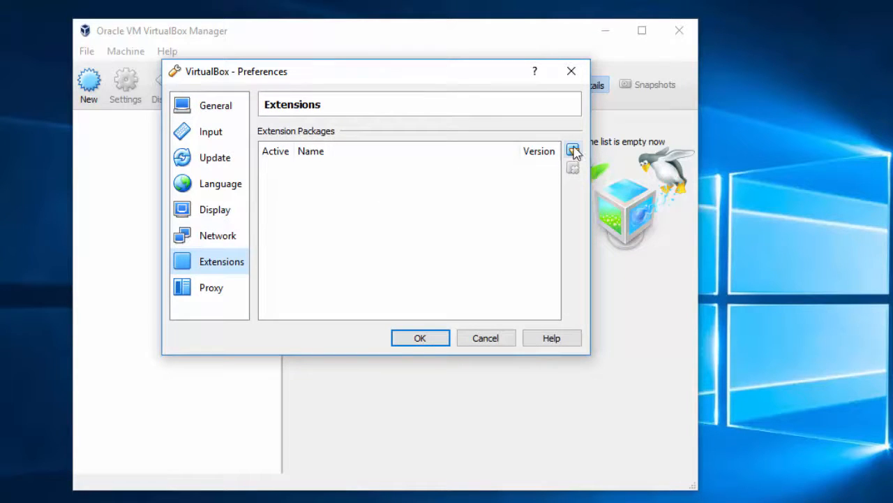
mouse_move(572, 150)
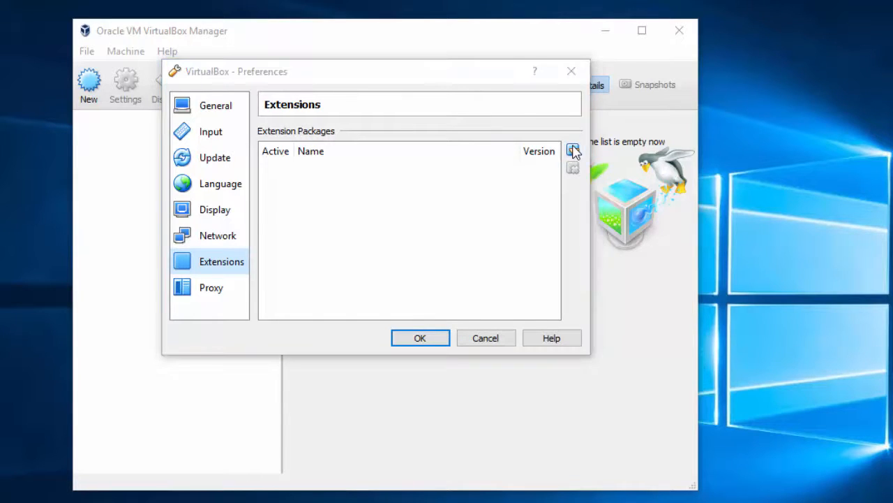
click(573, 151)
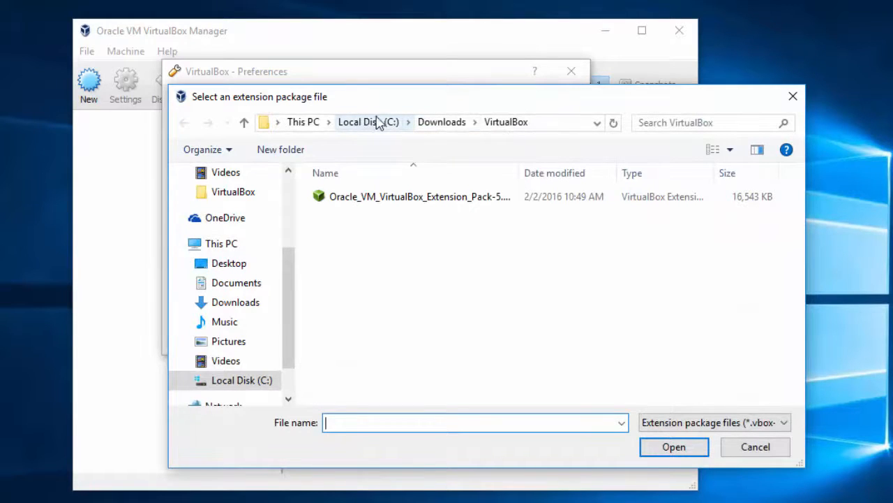
mouse_move(505, 123)
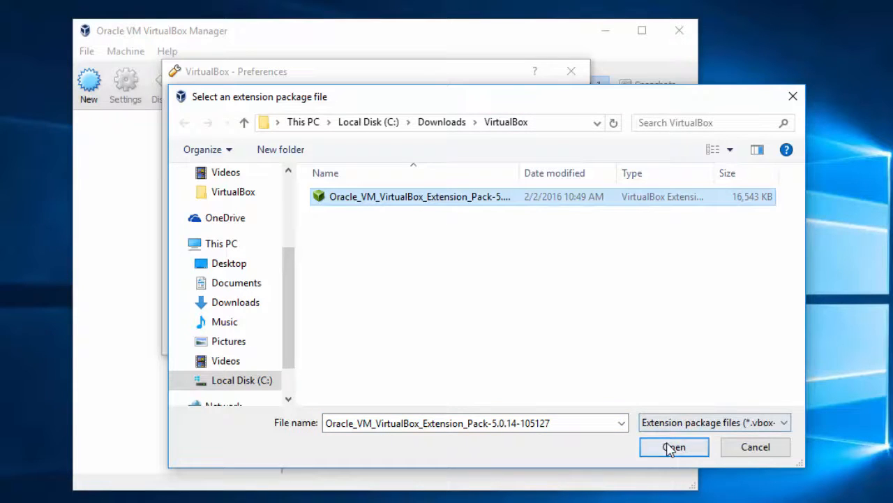
click(673, 446)
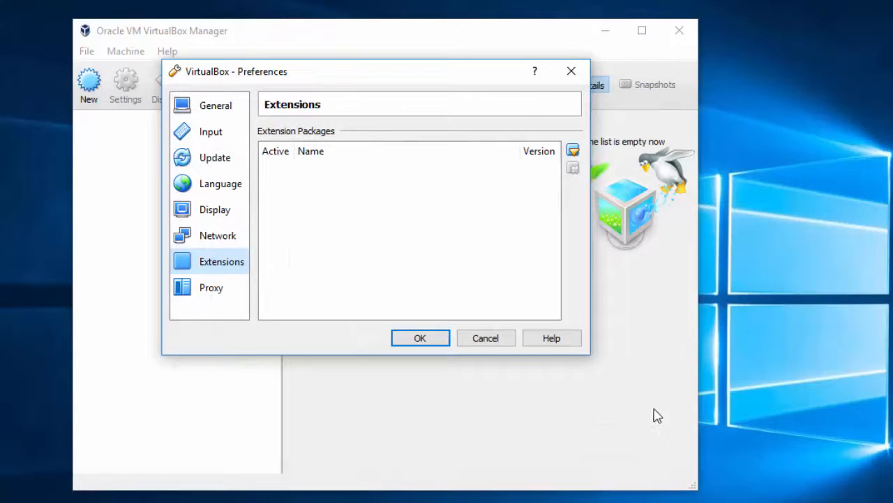
click(572, 147)
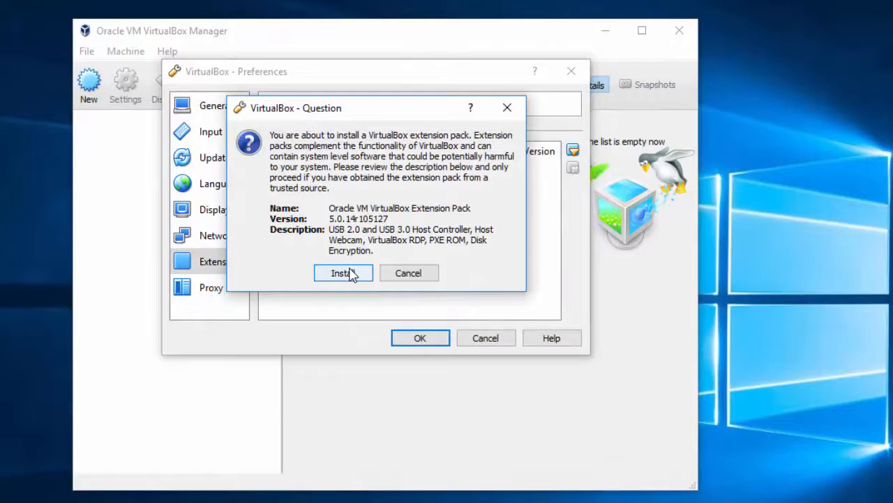
Step: Confirm installing Extension Pack 5.0.14r105127, agree to its license, dismiss the success message and close Preferences
click(343, 272)
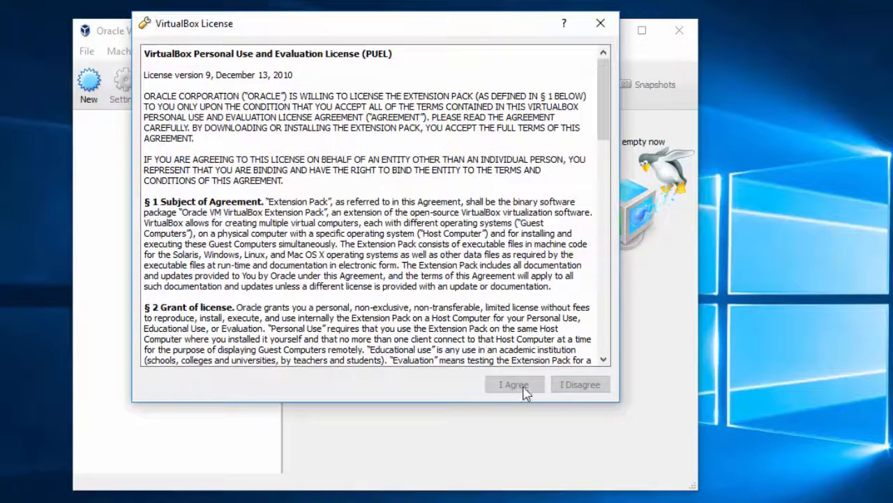
mouse_move(258, 29)
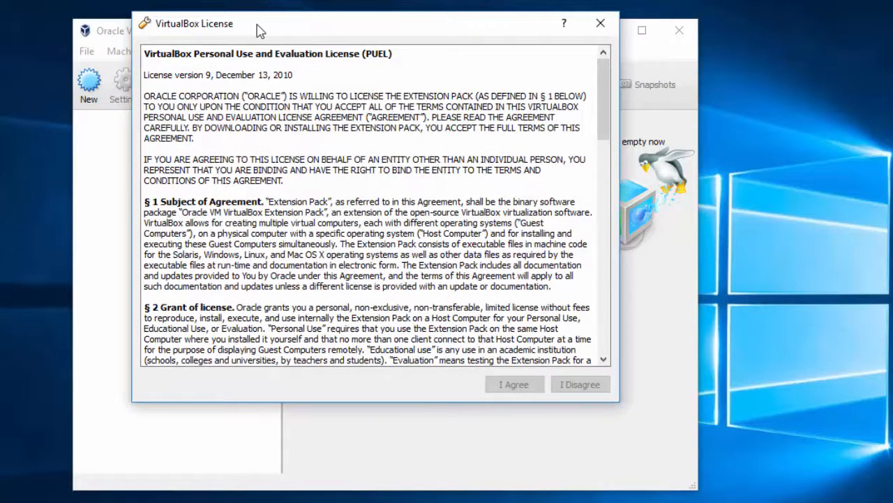
scroll(down, 3)
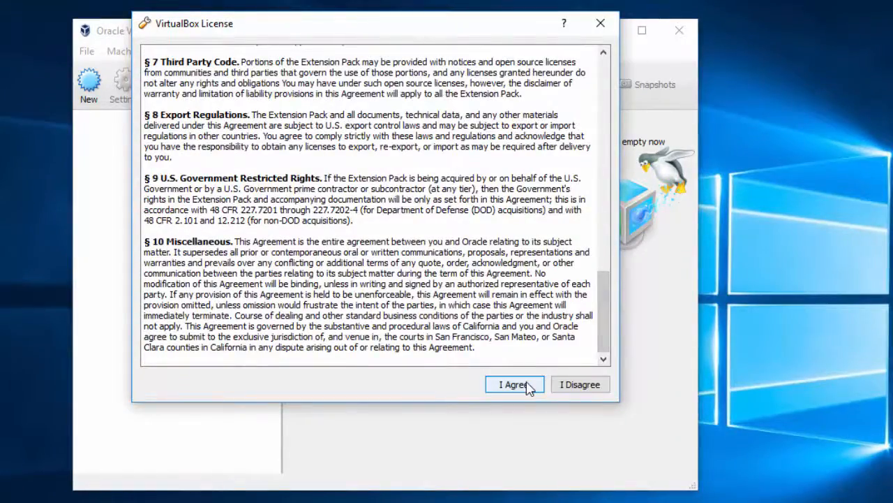
click(514, 385)
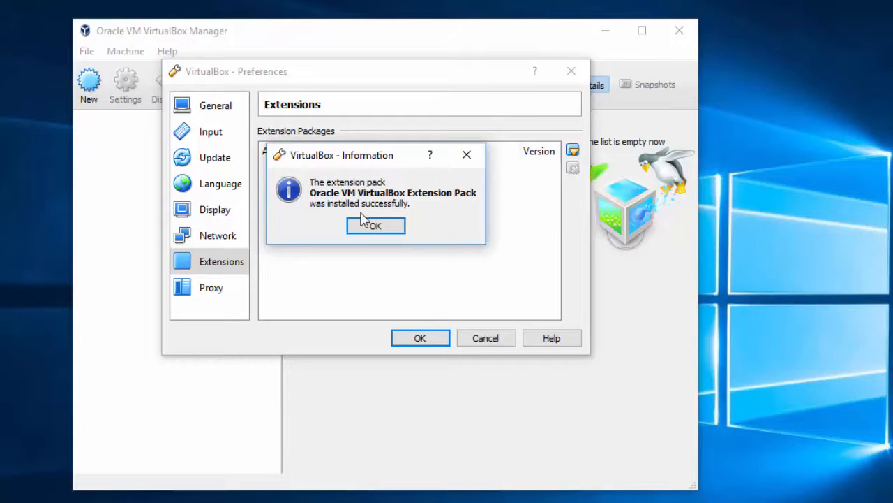
click(375, 226)
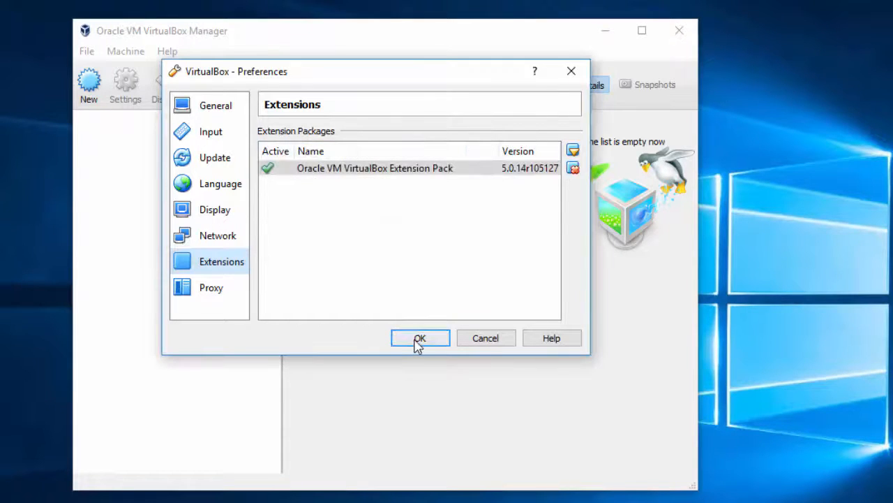
click(419, 338)
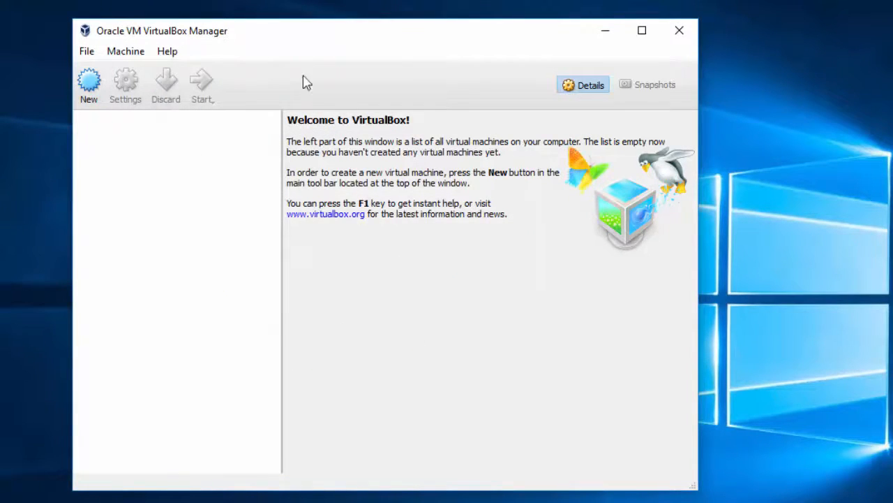